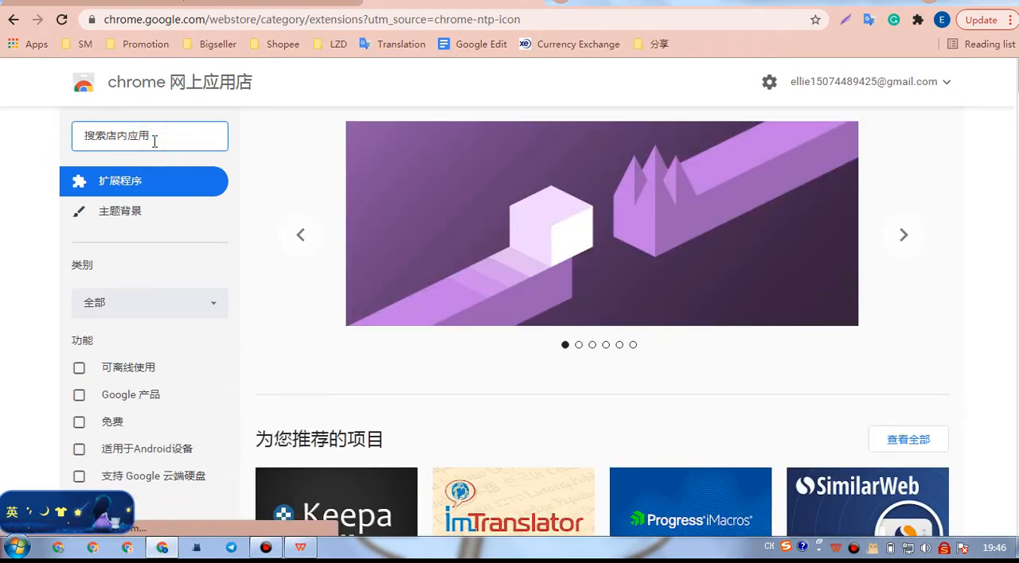
Find 'bigseller' in the Web Store and add BigSeller - Product Scraper to Chrome.
{"action": "type", "text": "bigseller"}
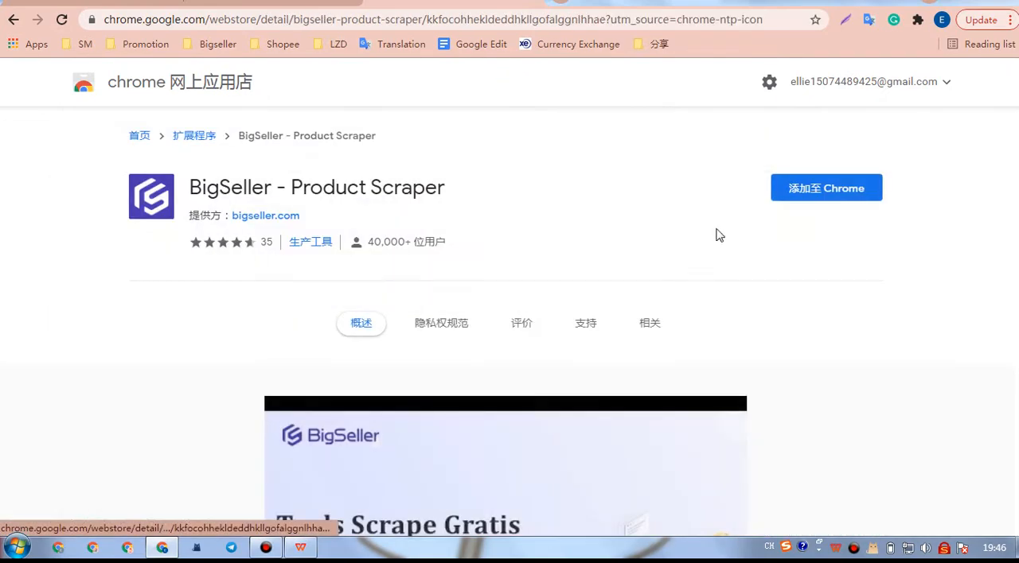
{"action": "left_click", "coordinate": [826, 188]}
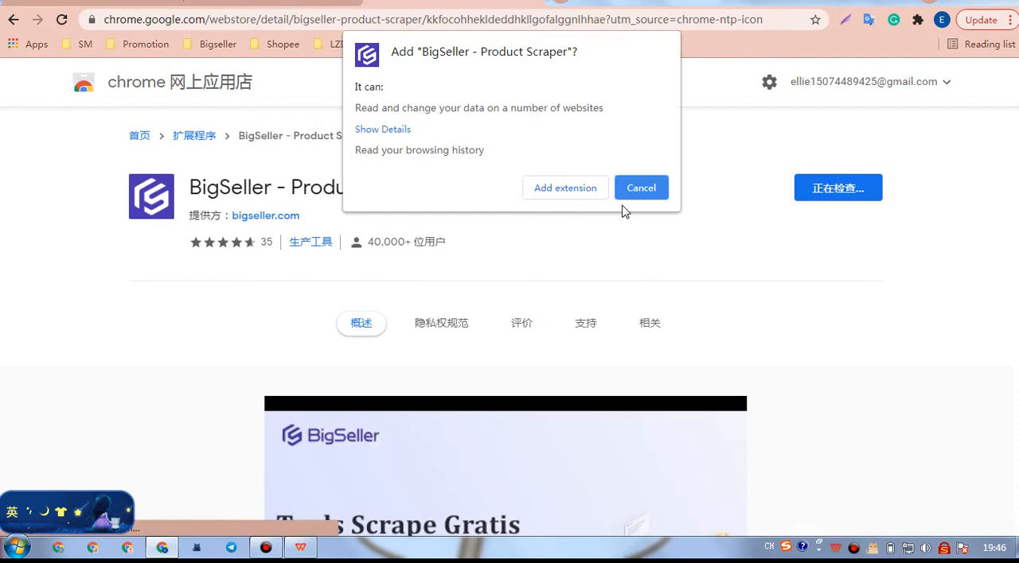
{"action": "left_click", "coordinate": [641, 188]}
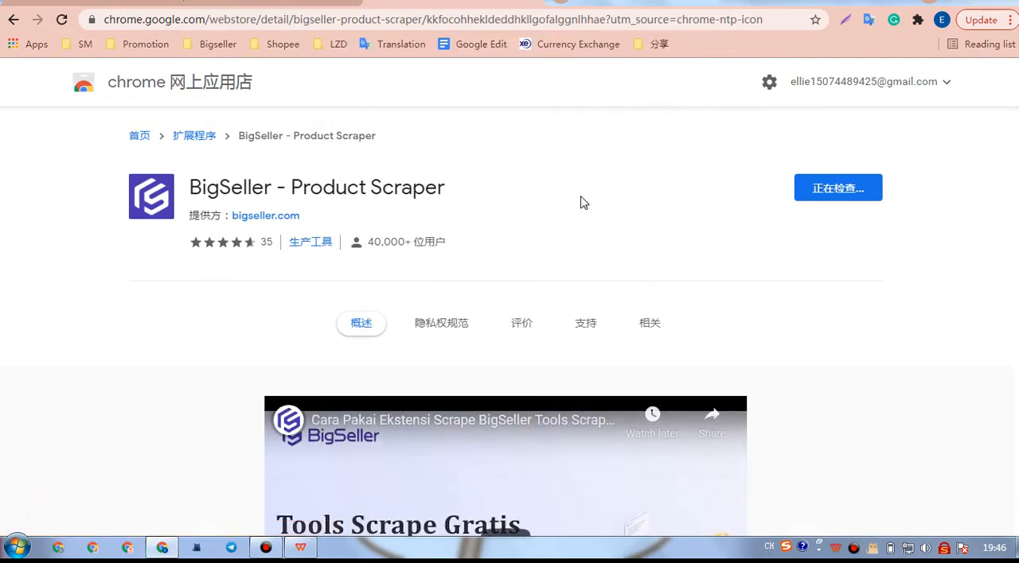
Review the installed extensions list and head to the Lazada homepage.
{"action": "left_click", "coordinate": [838, 188]}
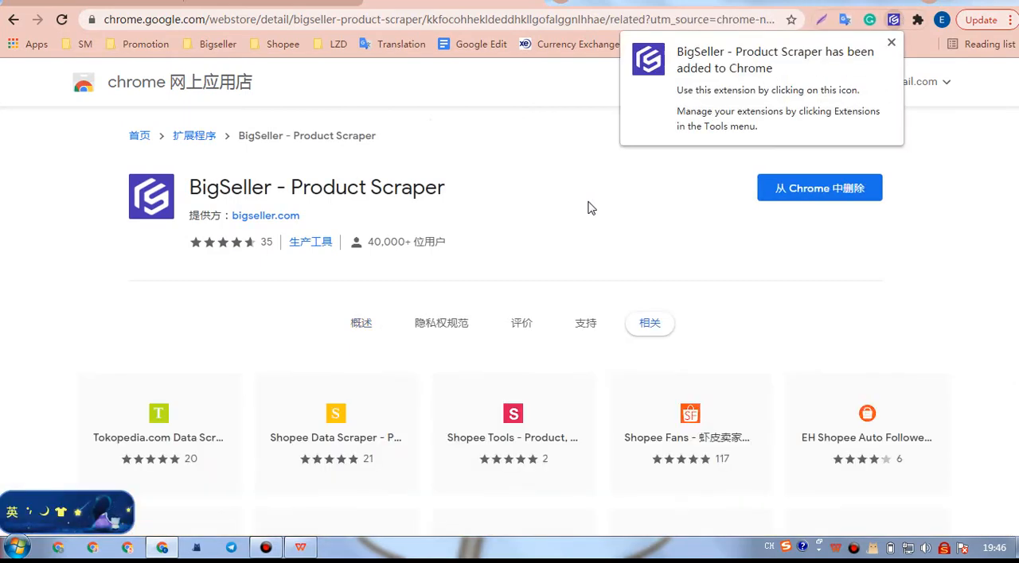
{"action": "left_click", "coordinate": [917, 19]}
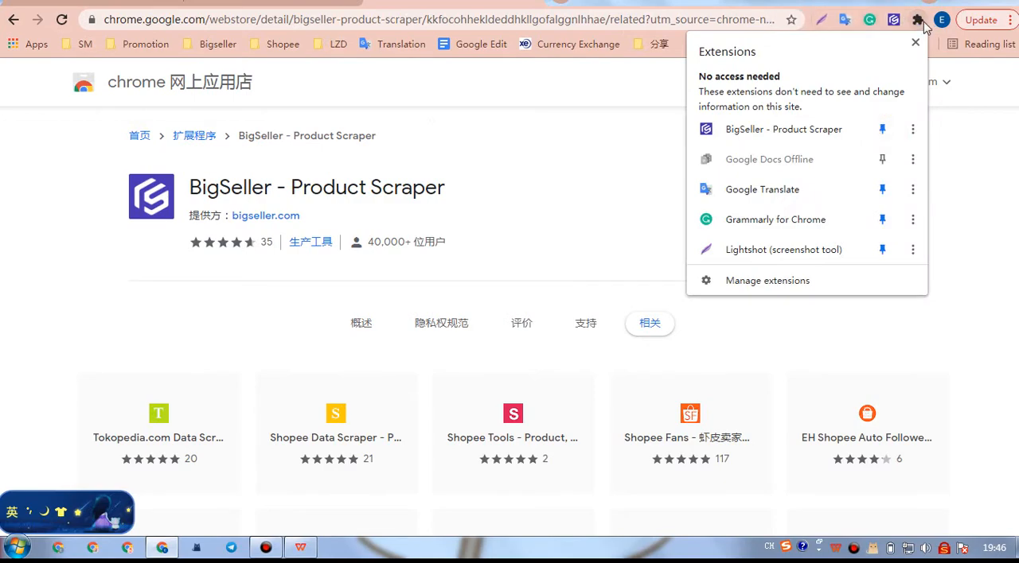
{"action": "left_click", "coordinate": [613, 159]}
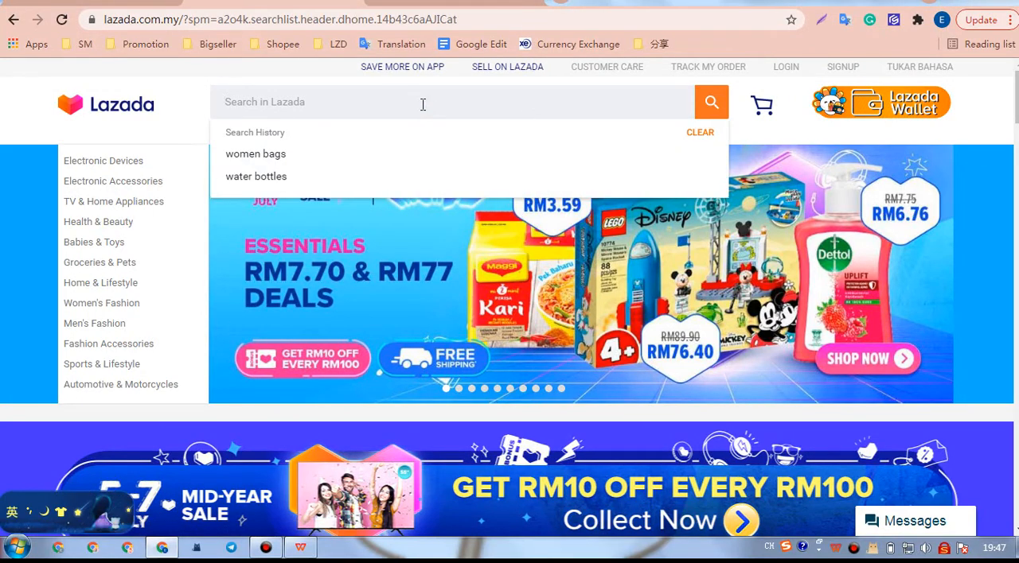
Search Lazada for 'dress' and view the Miorie printed maxi shirt dress listing.
{"action": "type", "text": "s"}
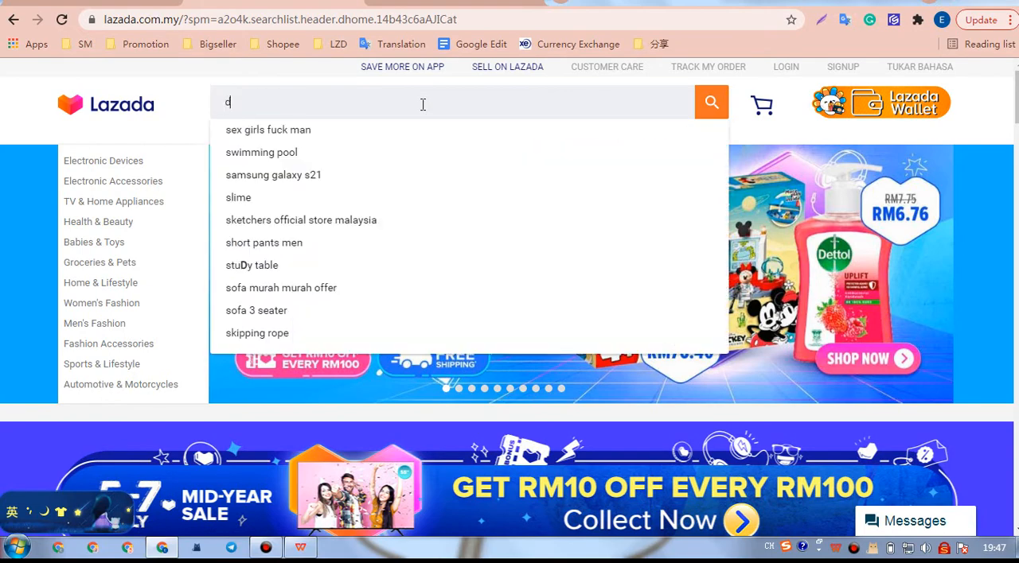
{"action": "type", "text": "ress"}
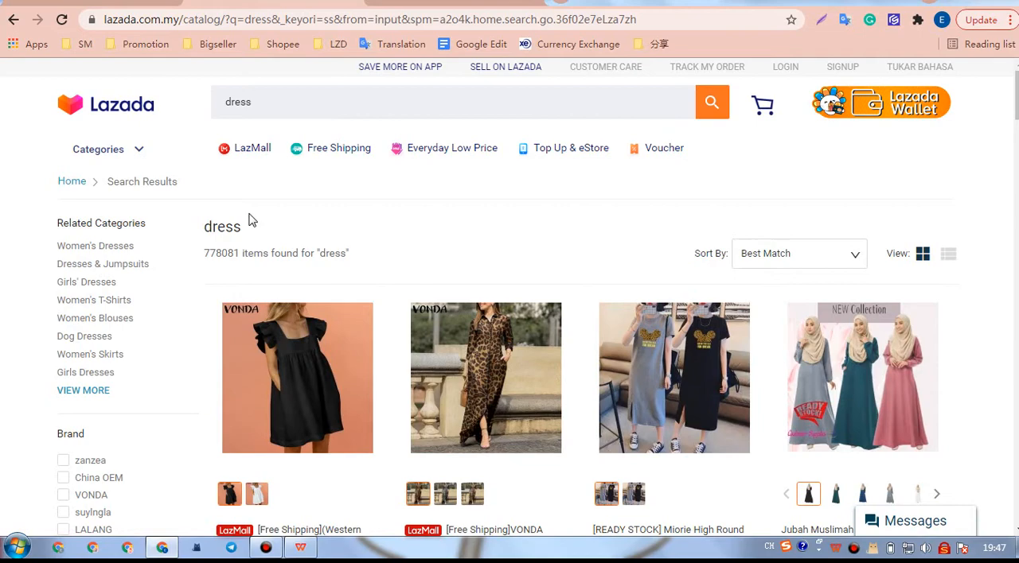
{"action": "mouse_move", "coordinate": [290, 305]}
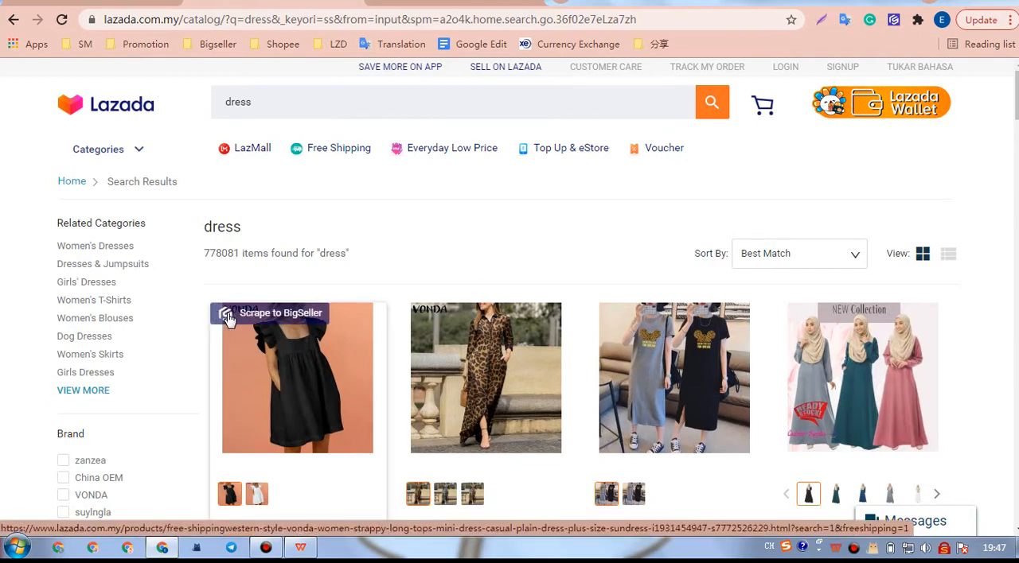
{"action": "scroll", "scroll_direction": "down", "scroll_amount": 3}
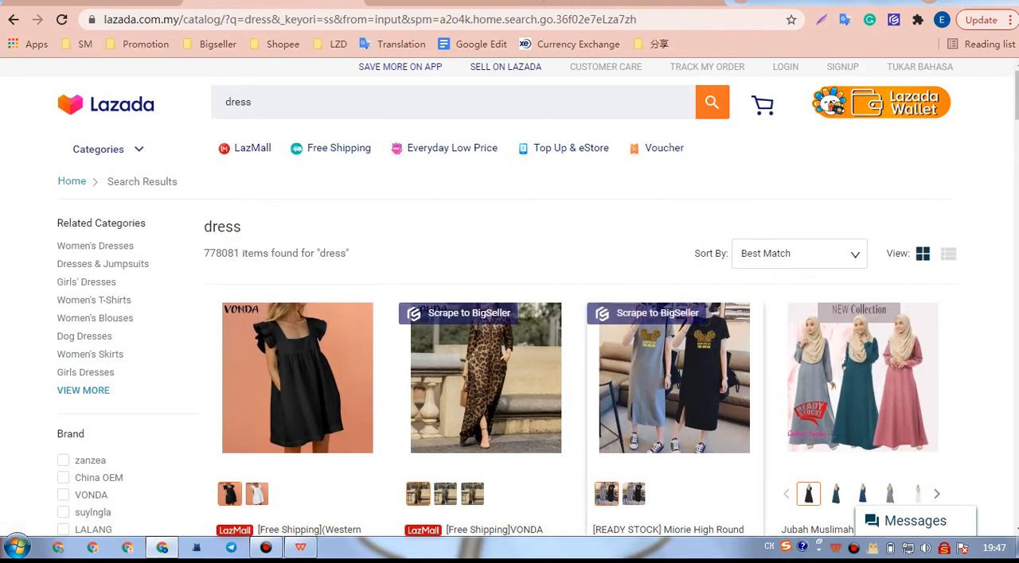
{"action": "left_click", "coordinate": [674, 377]}
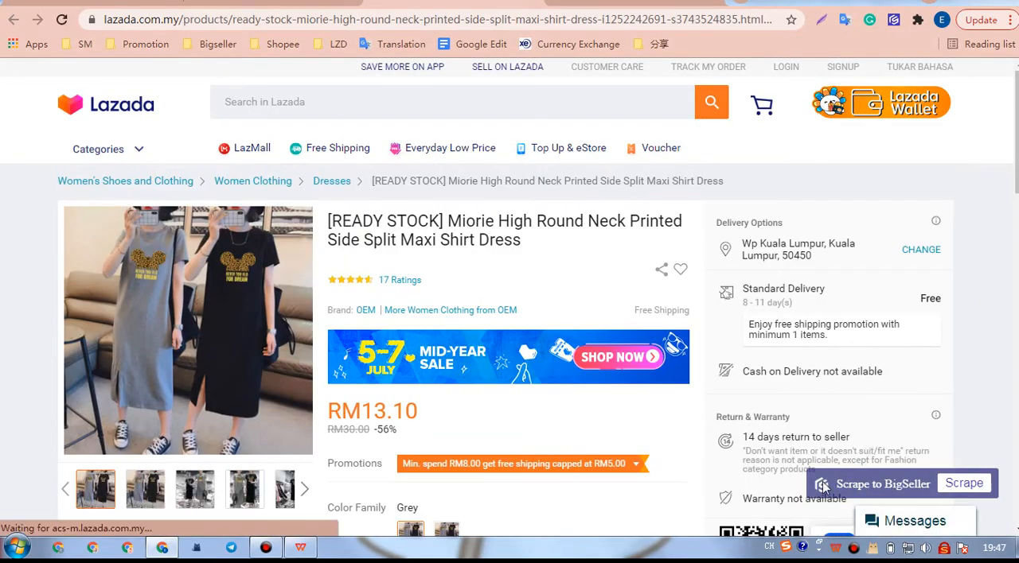
Scrape the Miorie maxi shirt dress into BigSeller from its product page.
{"action": "left_click", "coordinate": [963, 484]}
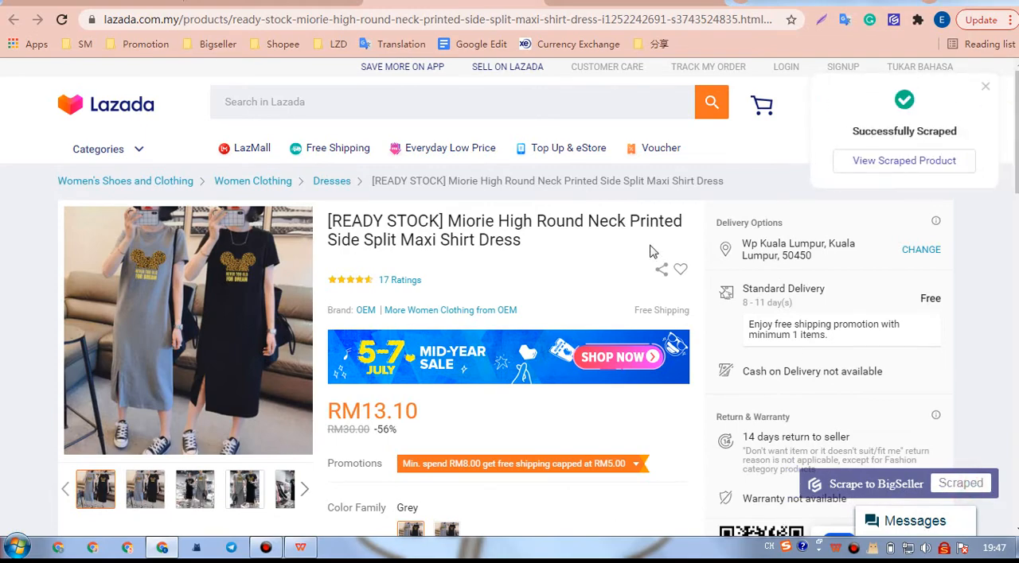
{"action": "mouse_move", "coordinate": [846, 133]}
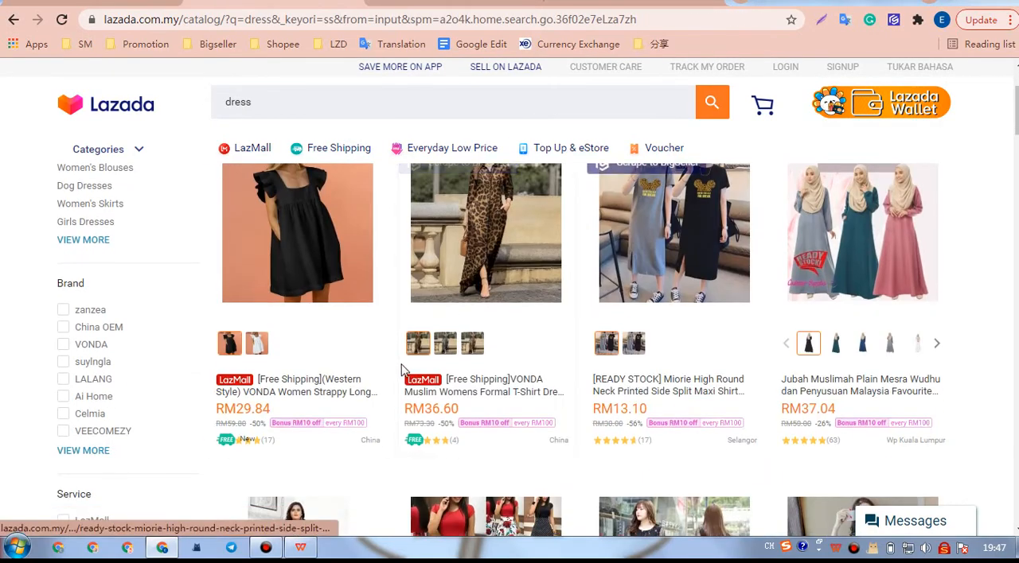
Scrape the floral plus-size long dress straight from the search results.
{"action": "scroll", "scroll_direction": "down", "scroll_amount": 3}
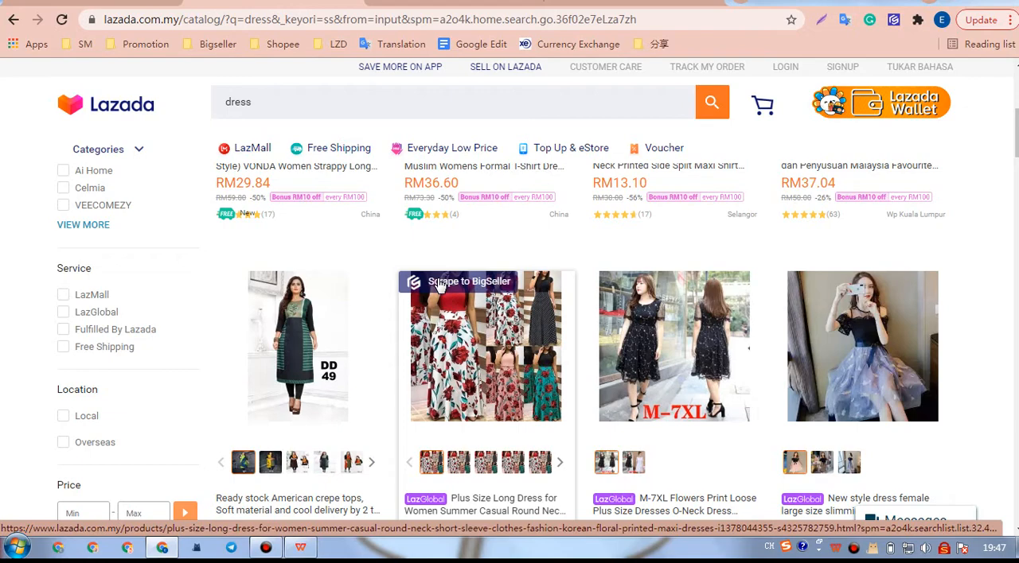
{"action": "left_click", "coordinate": [470, 280]}
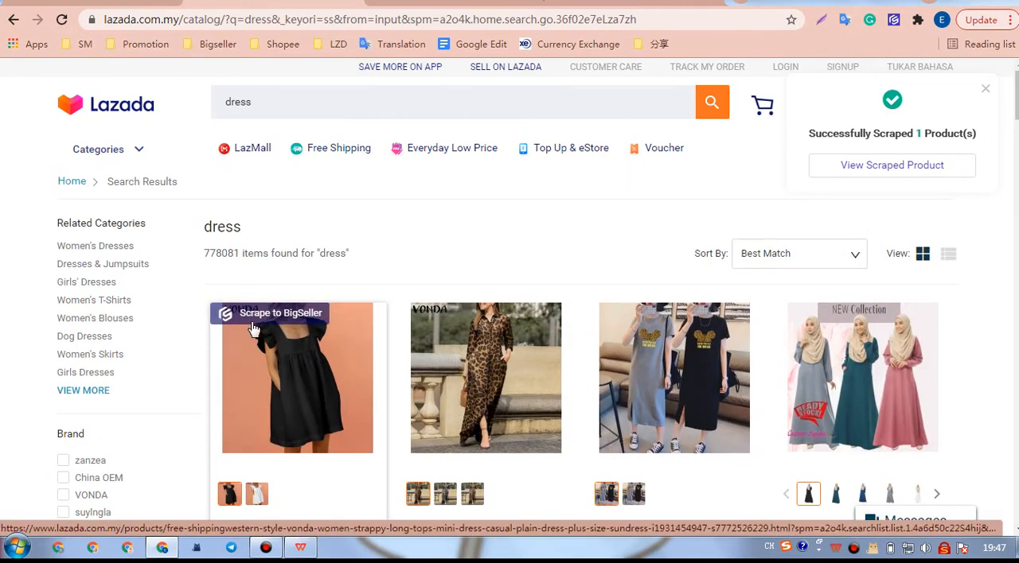
Browse Lazada's categories toward Men's Fashion > Men Shoes > Boots.
{"action": "left_click", "coordinate": [99, 149]}
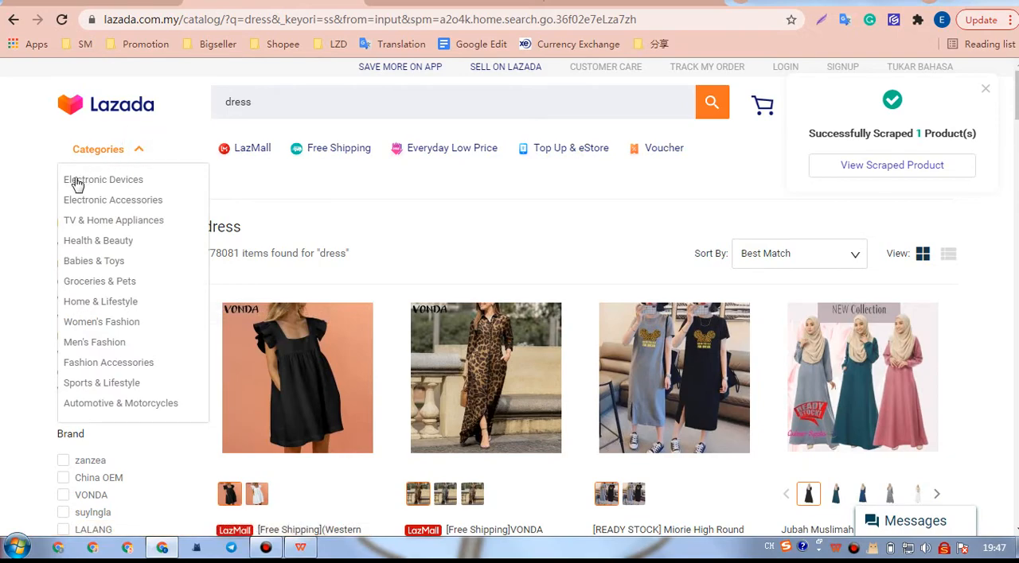
{"action": "mouse_move", "coordinate": [102, 382]}
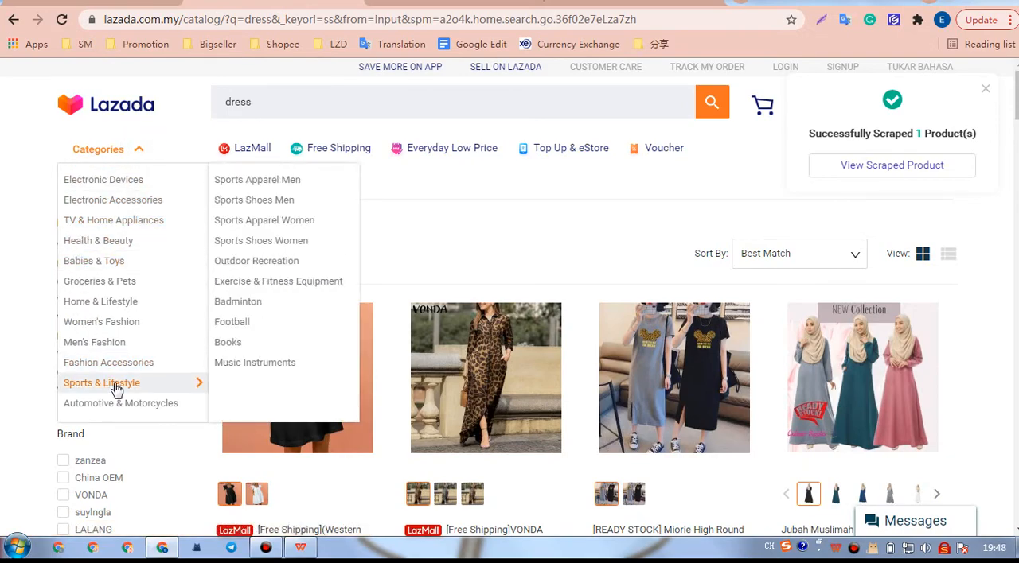
{"action": "mouse_move", "coordinate": [94, 342]}
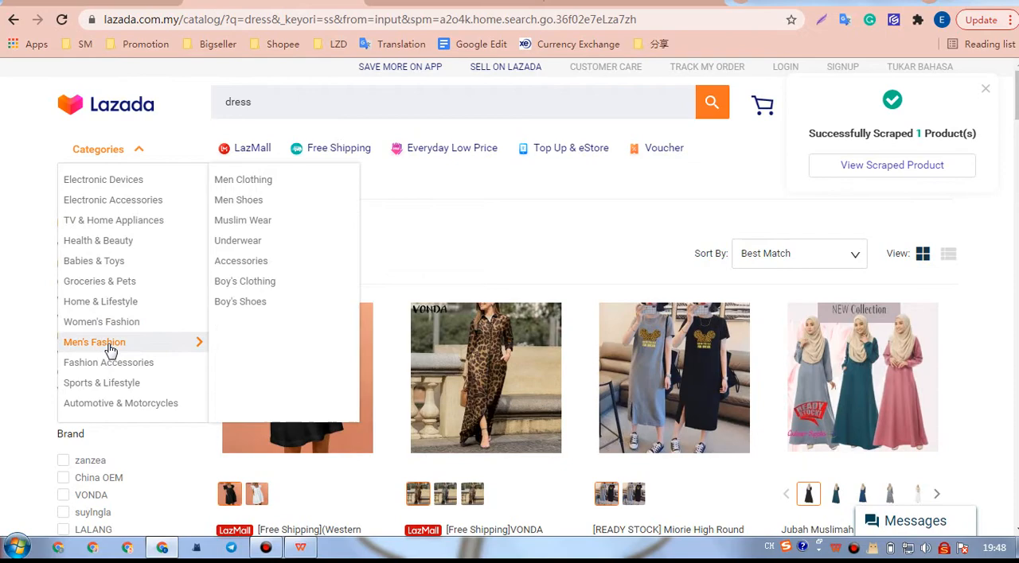
{"action": "mouse_move", "coordinate": [239, 201]}
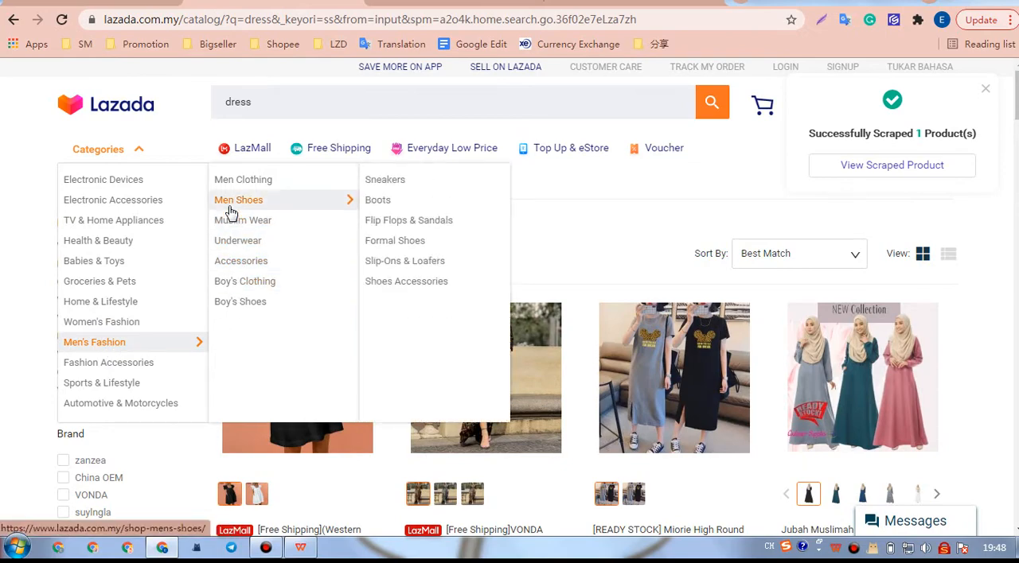
{"action": "mouse_move", "coordinate": [379, 201]}
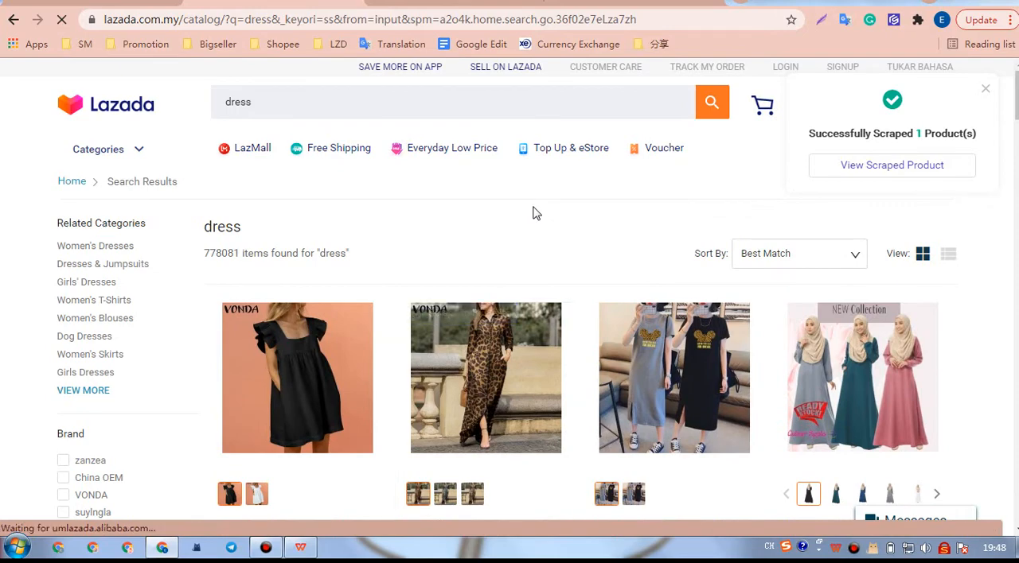
{"action": "mouse_move", "coordinate": [512, 196]}
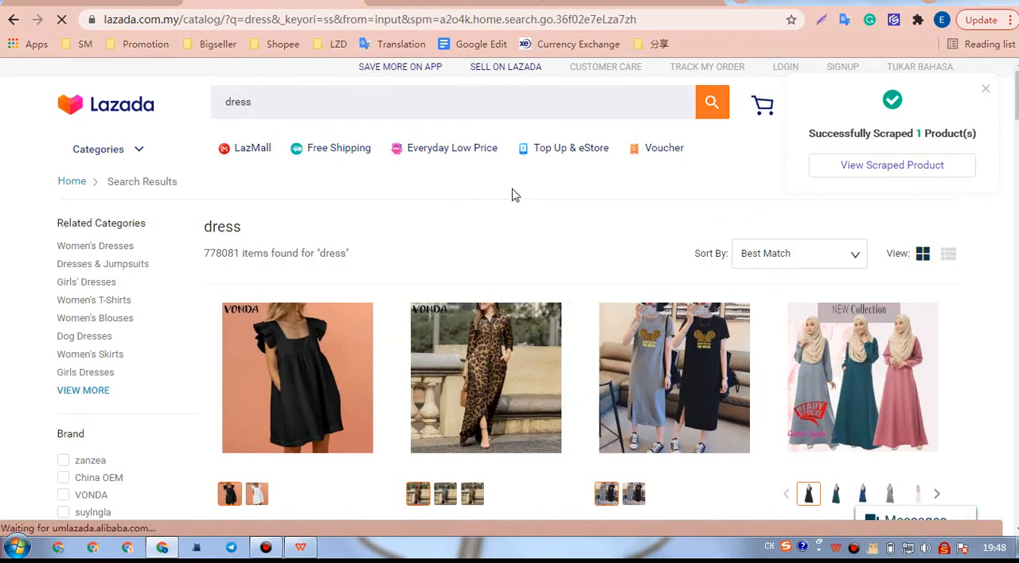
{"action": "mouse_move", "coordinate": [223, 185]}
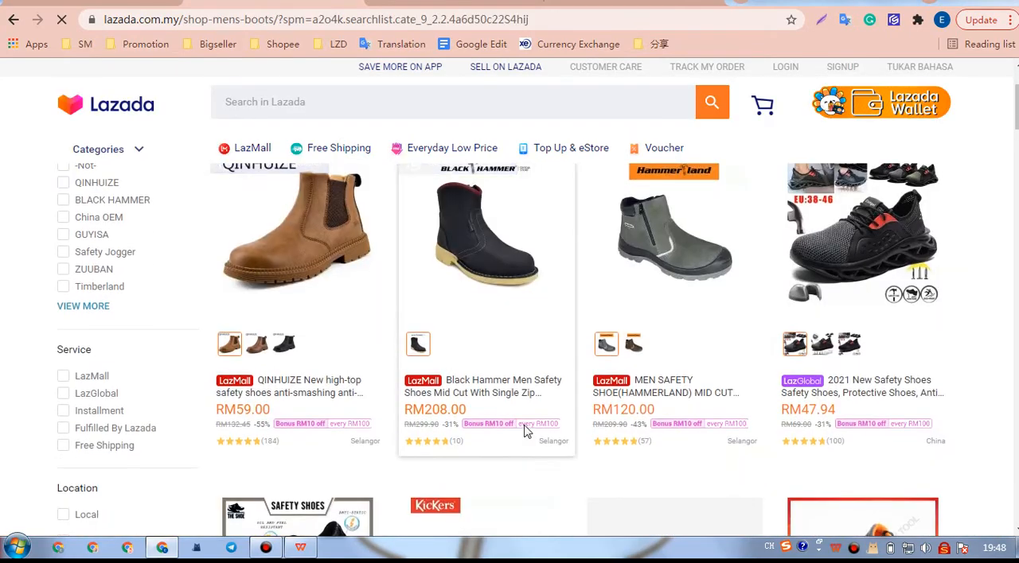
Scrape the Black Hammer safety boots and jump to BigSeller's scraped products list.
{"action": "left_click", "coordinate": [98, 150]}
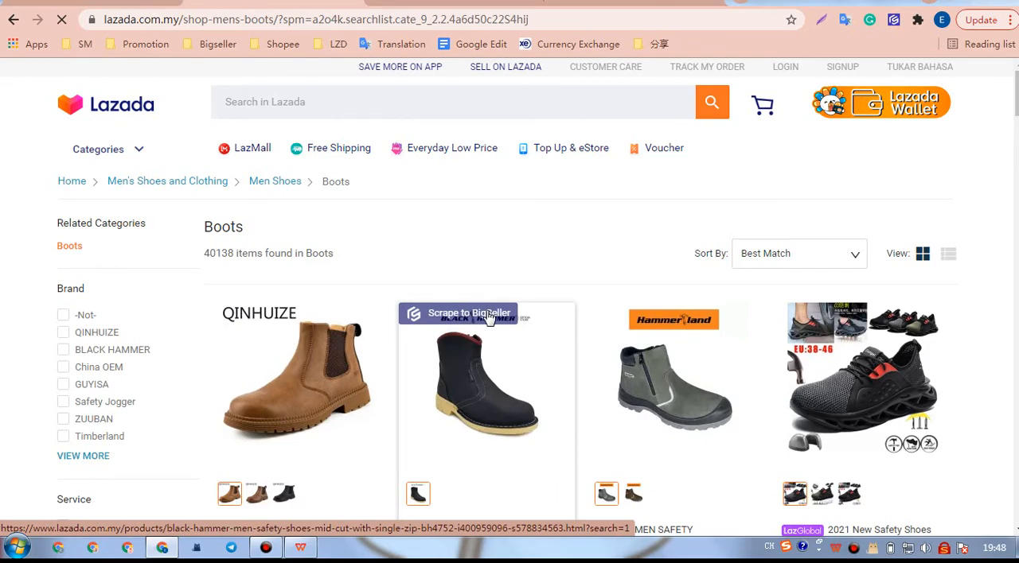
{"action": "left_click", "coordinate": [455, 312]}
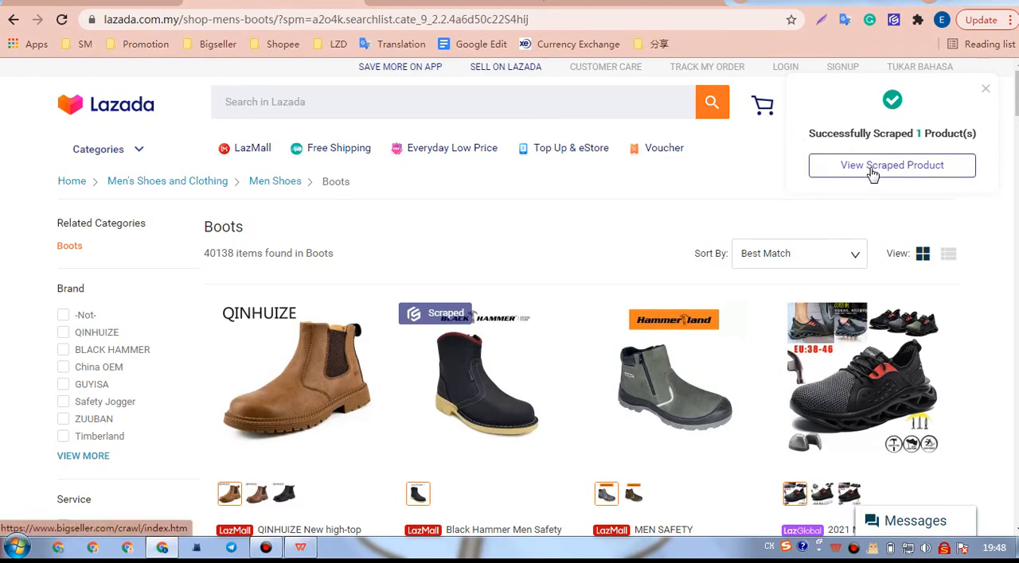
{"action": "left_click", "coordinate": [891, 166]}
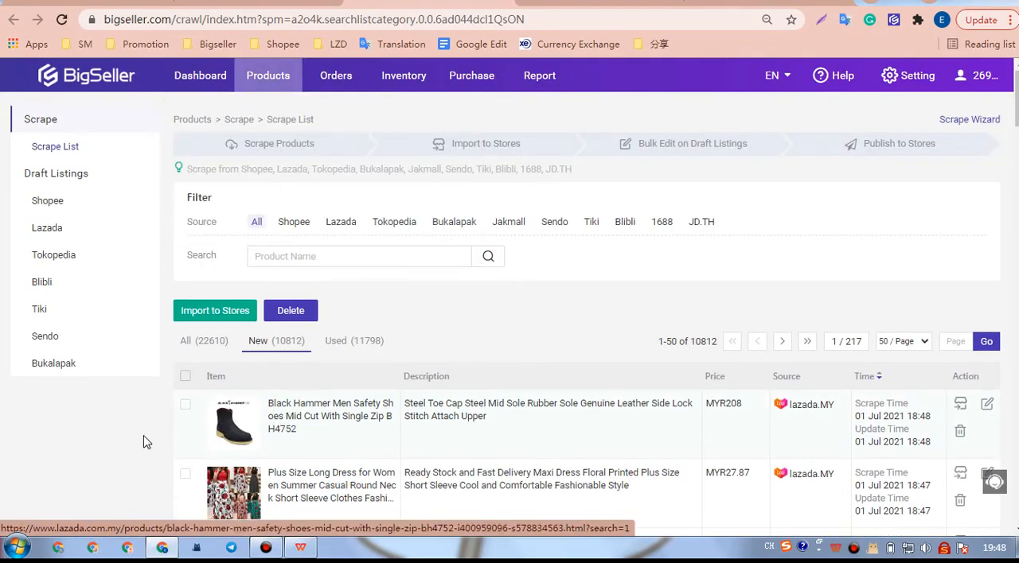
{"action": "scroll", "scroll_direction": "down", "scroll_amount": 3}
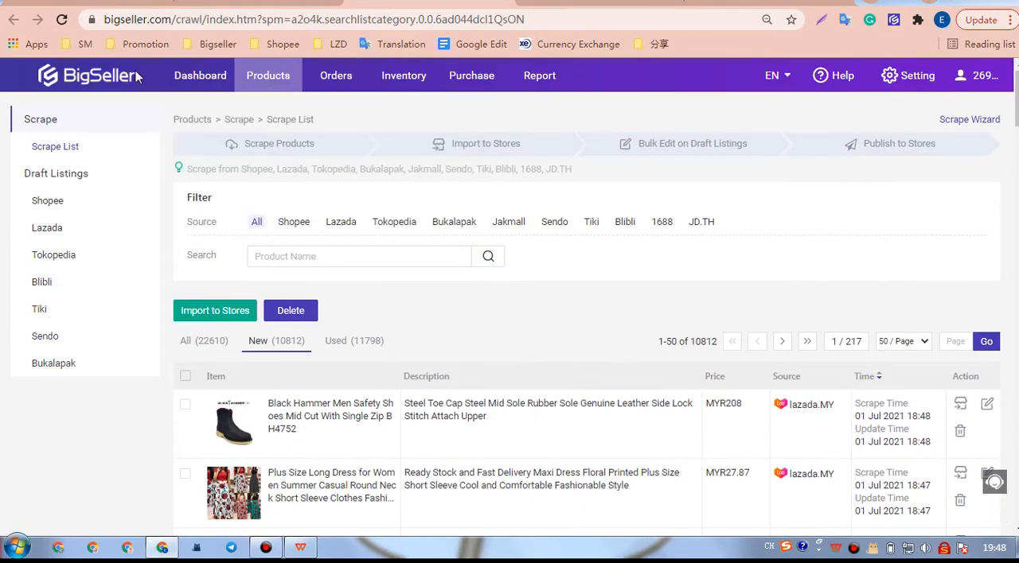
{"action": "left_click", "coordinate": [268, 75]}
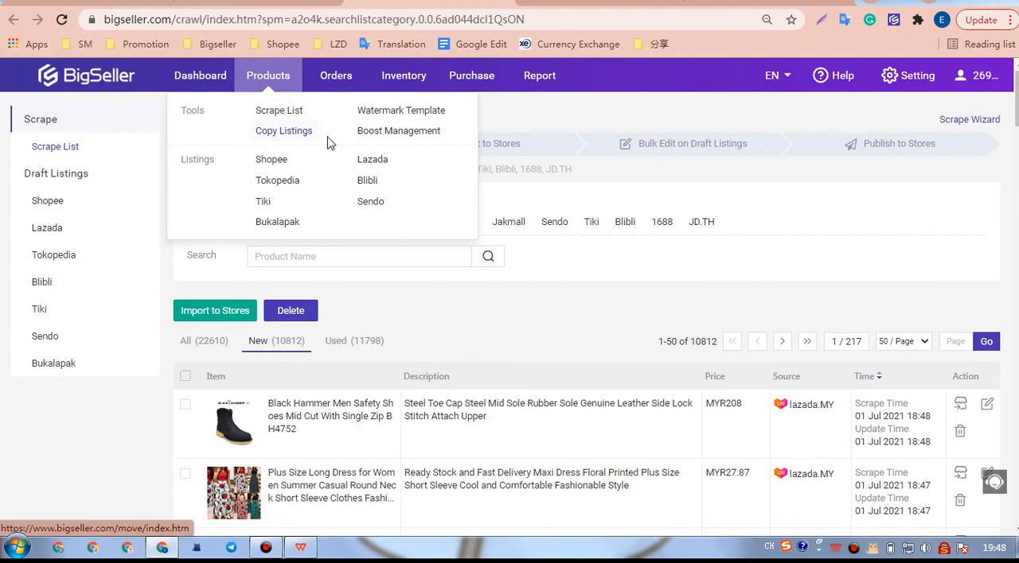
{"action": "left_click", "coordinate": [334, 75]}
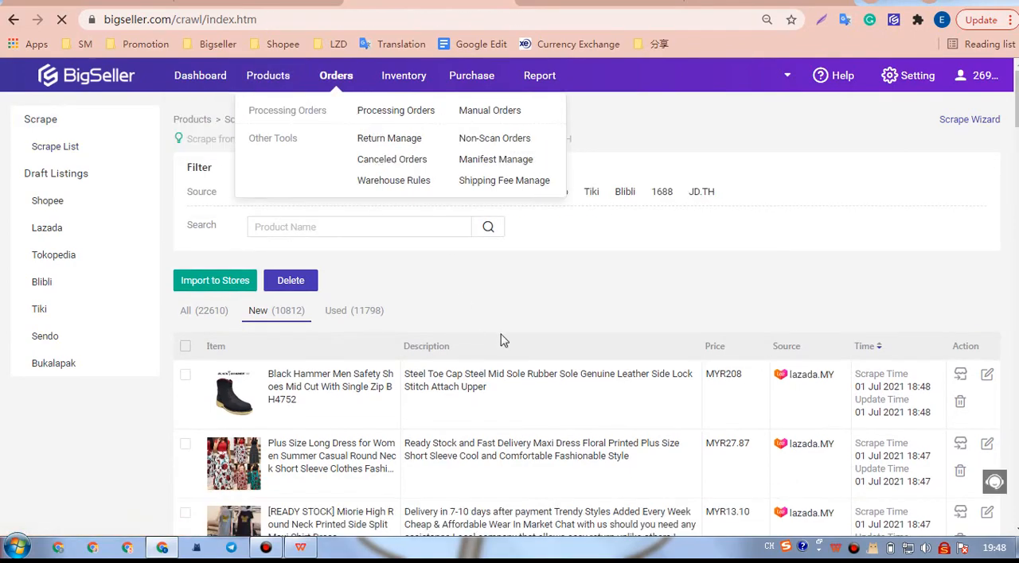
{"action": "left_click", "coordinate": [267, 74]}
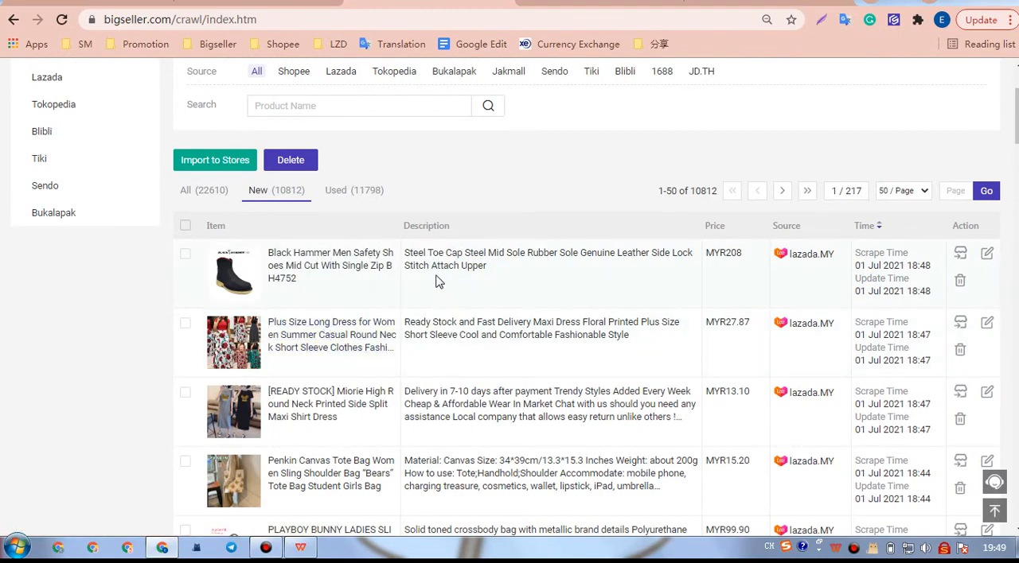
{"action": "mouse_move", "coordinate": [525, 207]}
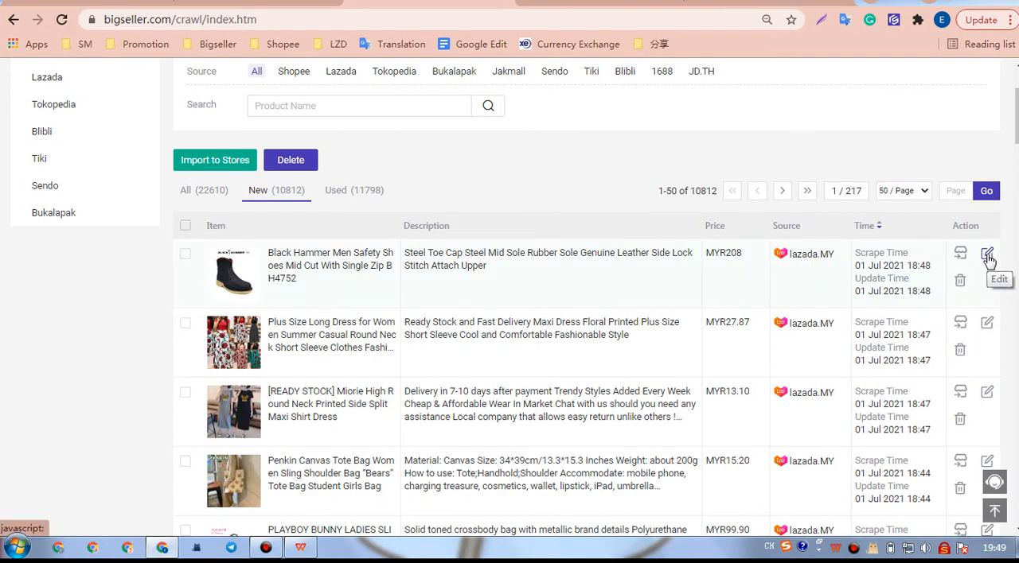
Edit the Black Hammer boots, reviewing the description and rearranging the product images.
{"action": "left_click", "coordinate": [987, 253]}
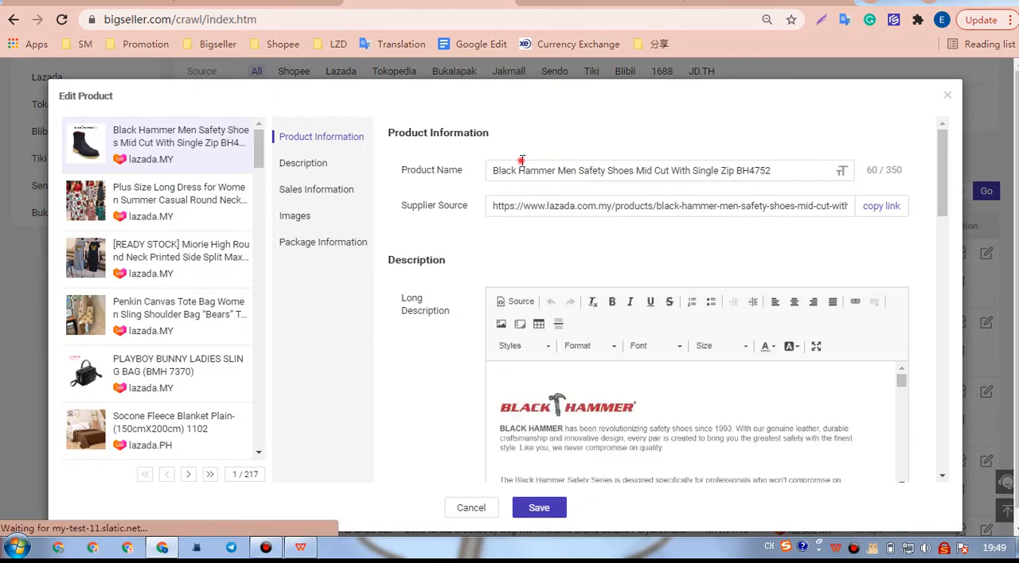
{"action": "left_click", "coordinate": [303, 162]}
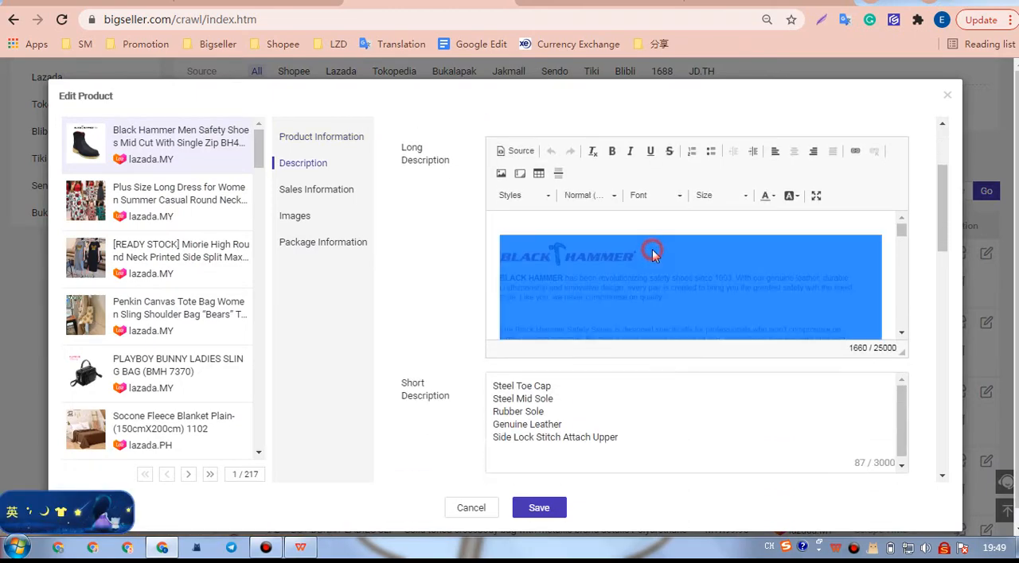
{"action": "left_click", "coordinate": [294, 217]}
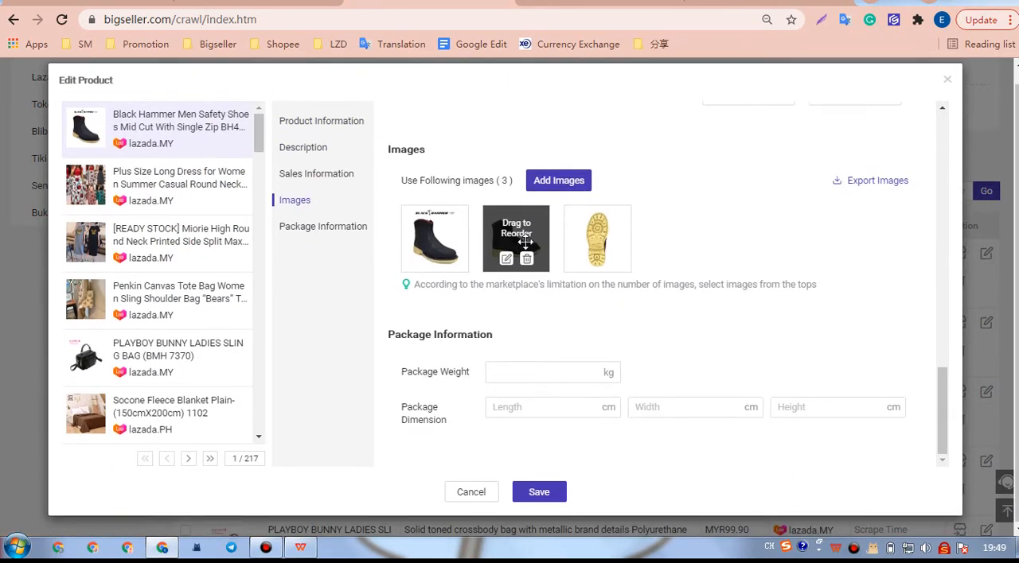
{"action": "left_click", "coordinate": [538, 492]}
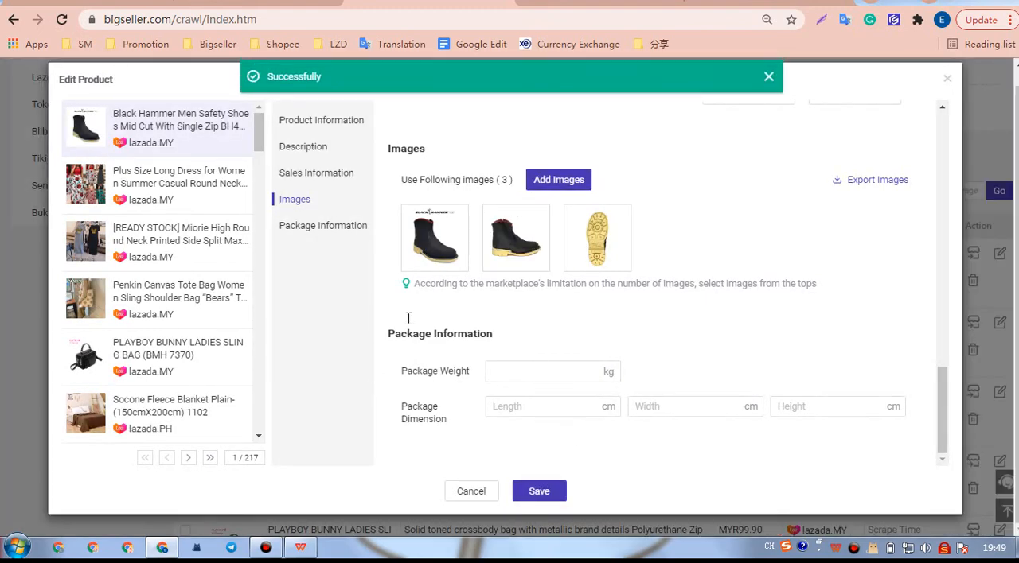
{"action": "mouse_move", "coordinate": [434, 237]}
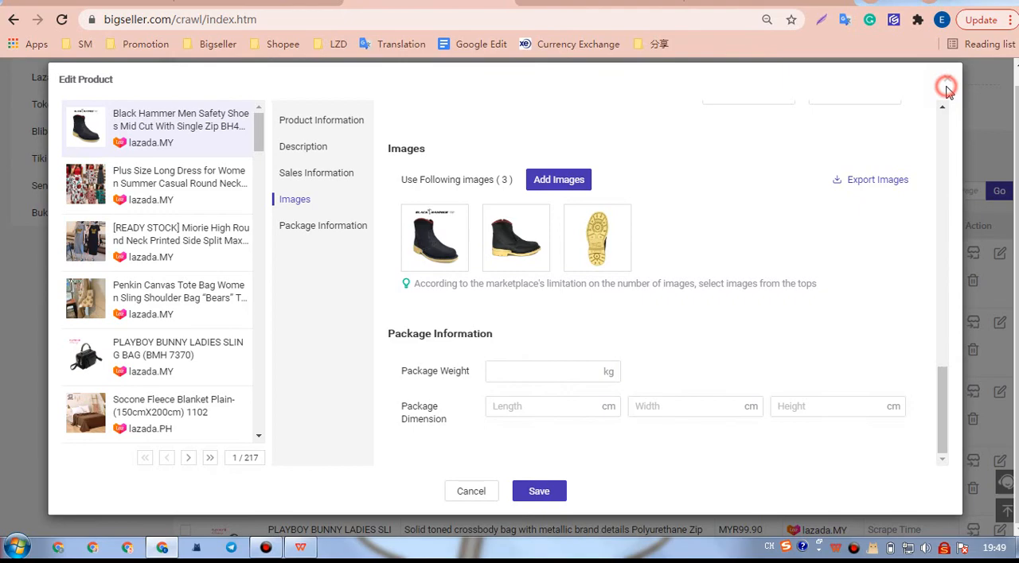
{"action": "mouse_move", "coordinate": [567, 427]}
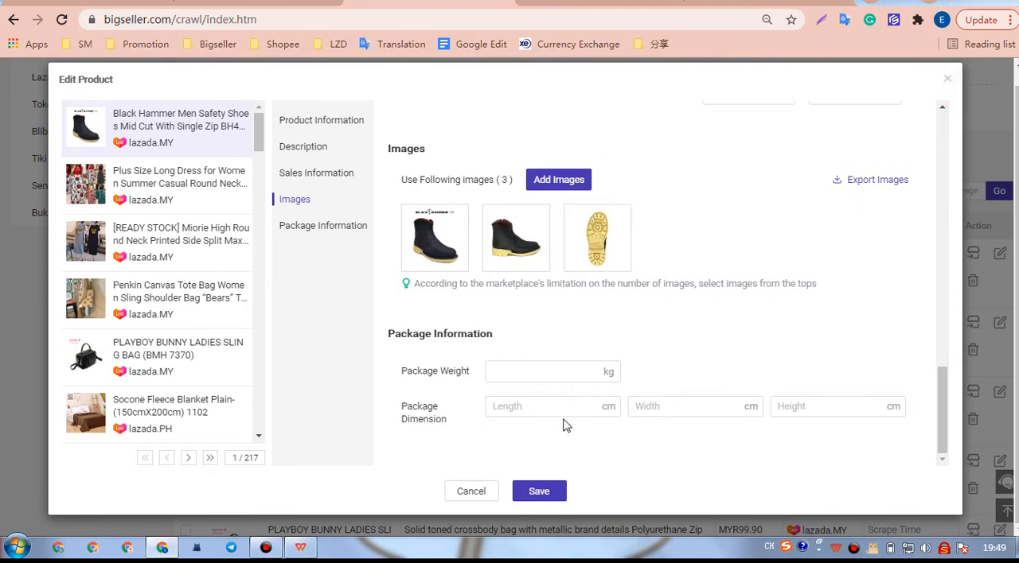